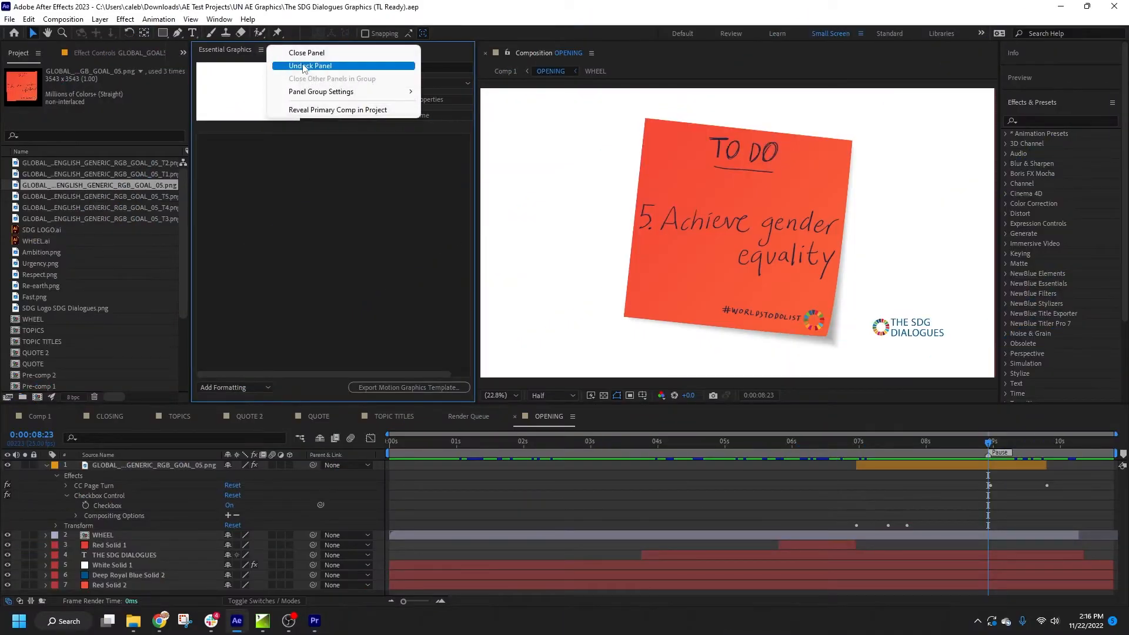
Step: Close the empty Essential Graphics panel, leaving the OPENING composition preview
{"action": "left_click", "coordinate": [309, 65]}
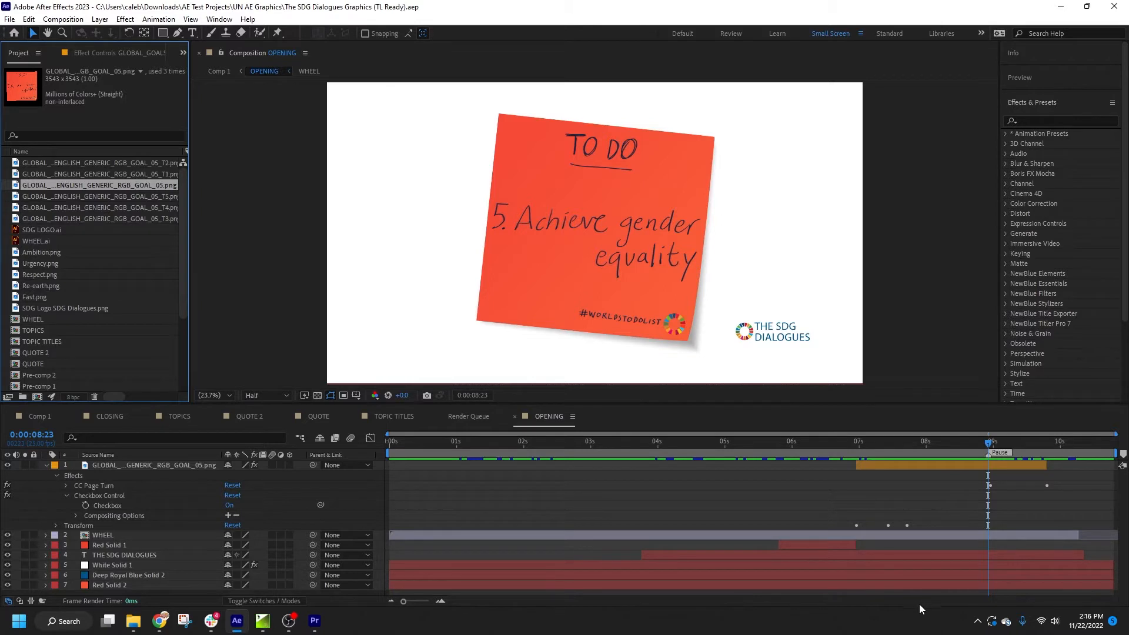
{"action": "mouse_move", "coordinate": [834, 603]}
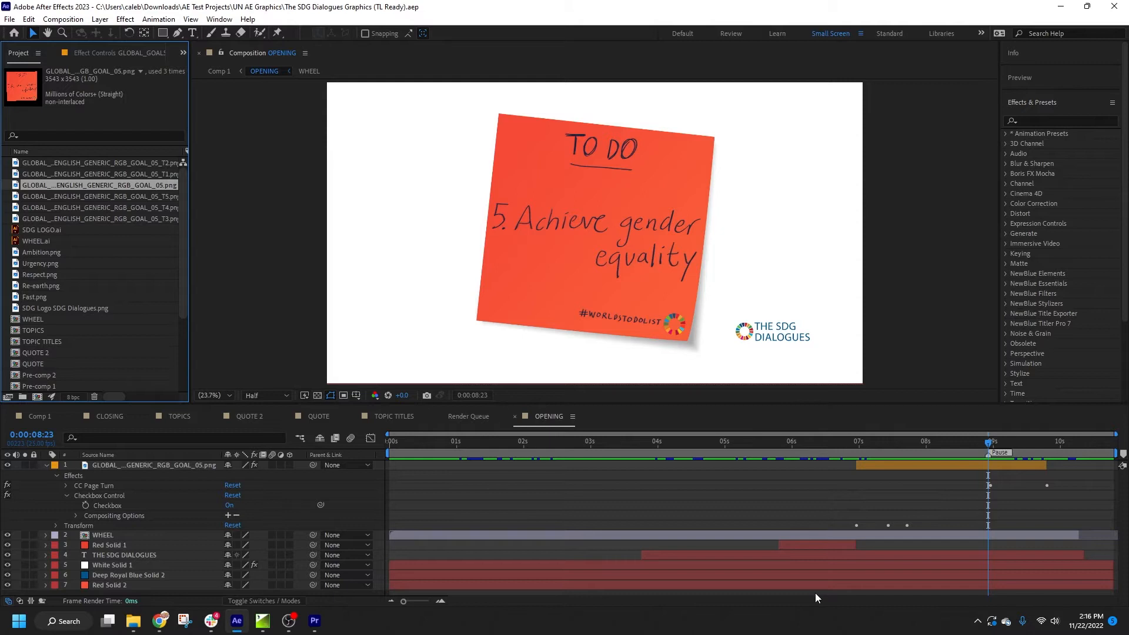
{"action": "mouse_move", "coordinate": [811, 596]}
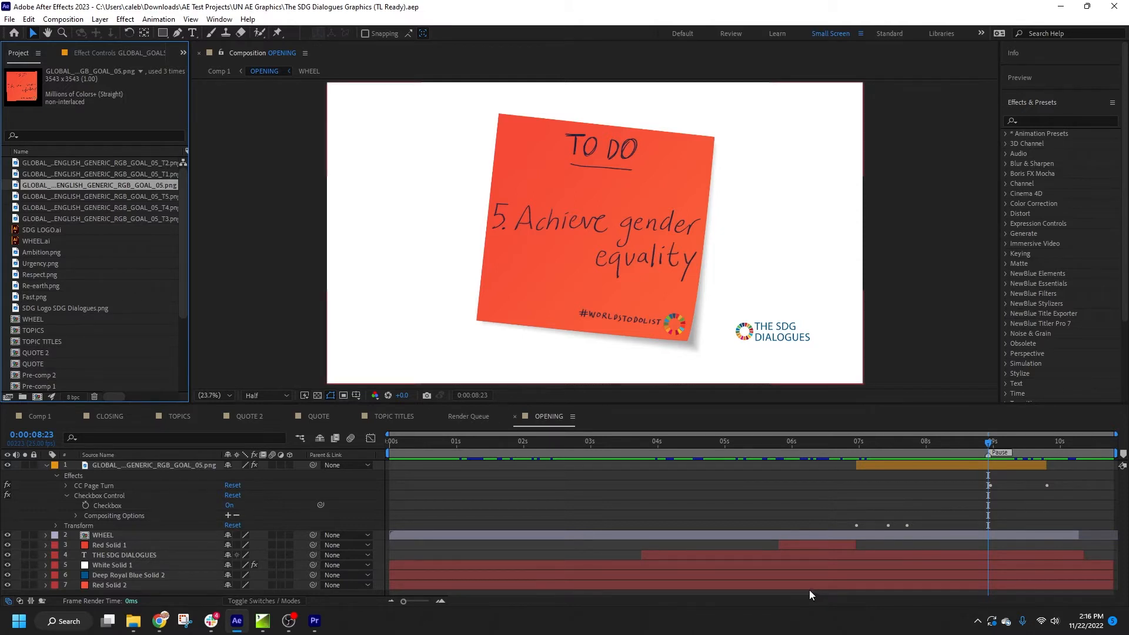
{"action": "mouse_move", "coordinate": [806, 588]}
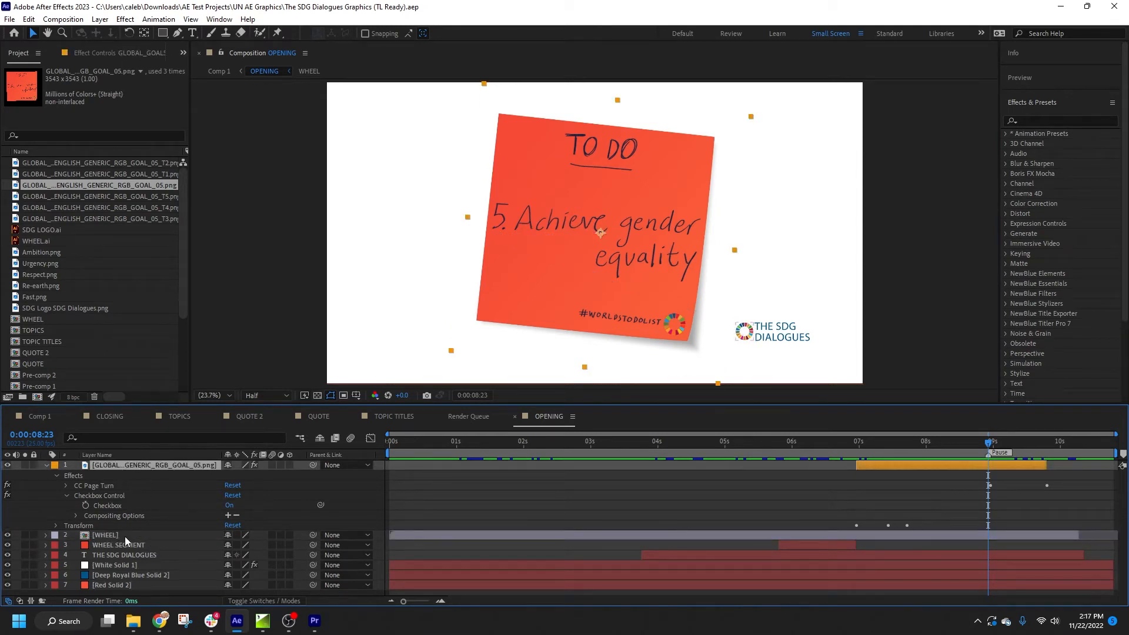
Step: Show layer names, then rename the sticky note layer to '_tl_var_TO DO IMAGE'
{"action": "left_click", "coordinate": [104, 535]}
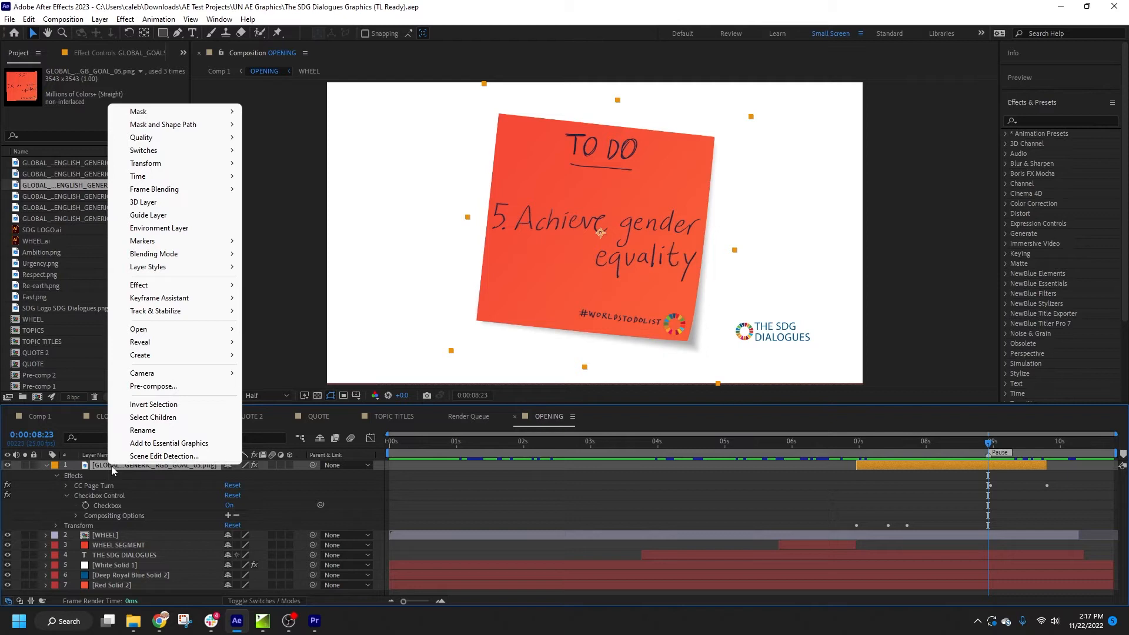
{"action": "left_click", "coordinate": [142, 430]}
{"action": "type", "text": "t1_var"}
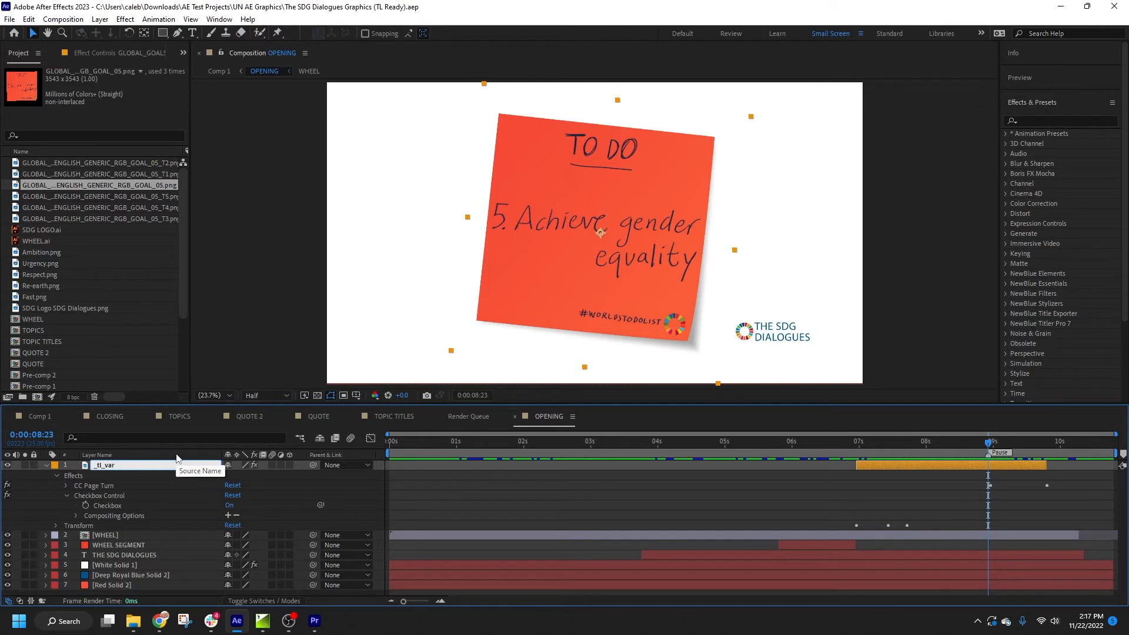
{"action": "double_click", "coordinate": [116, 465]}
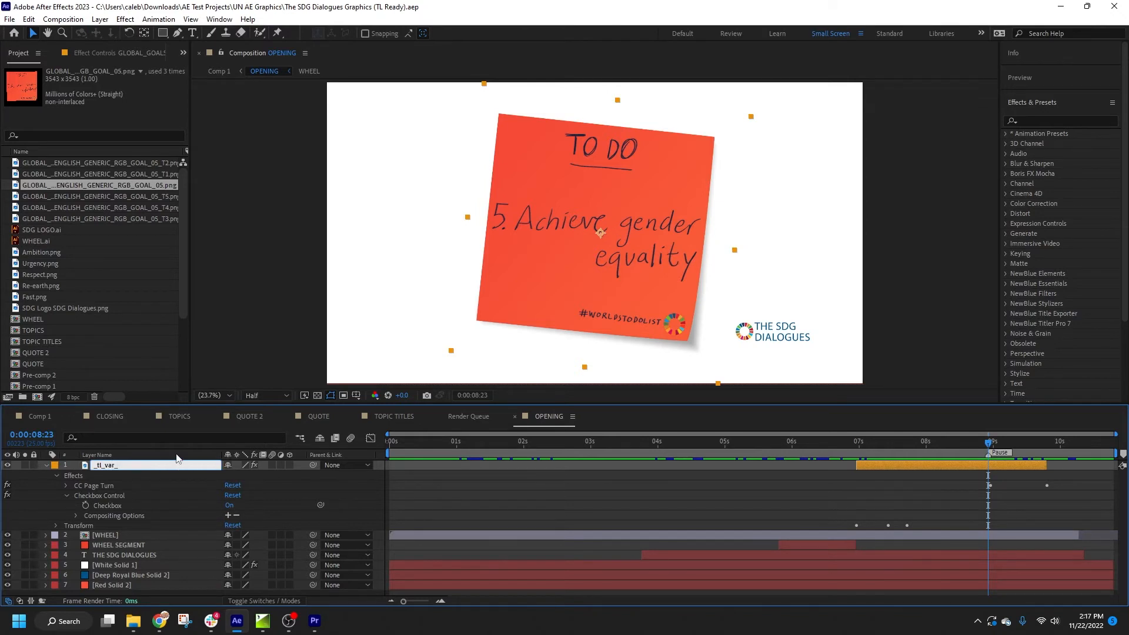
{"action": "type", "text": "TO DO"}
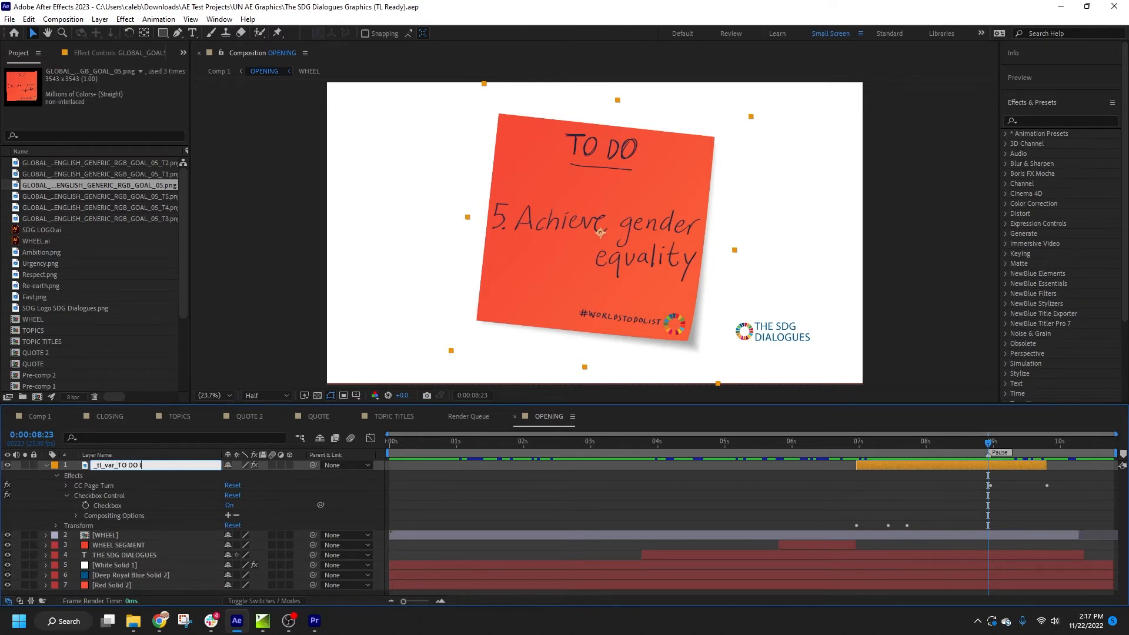
{"action": "type", "text": "IMAGE"}
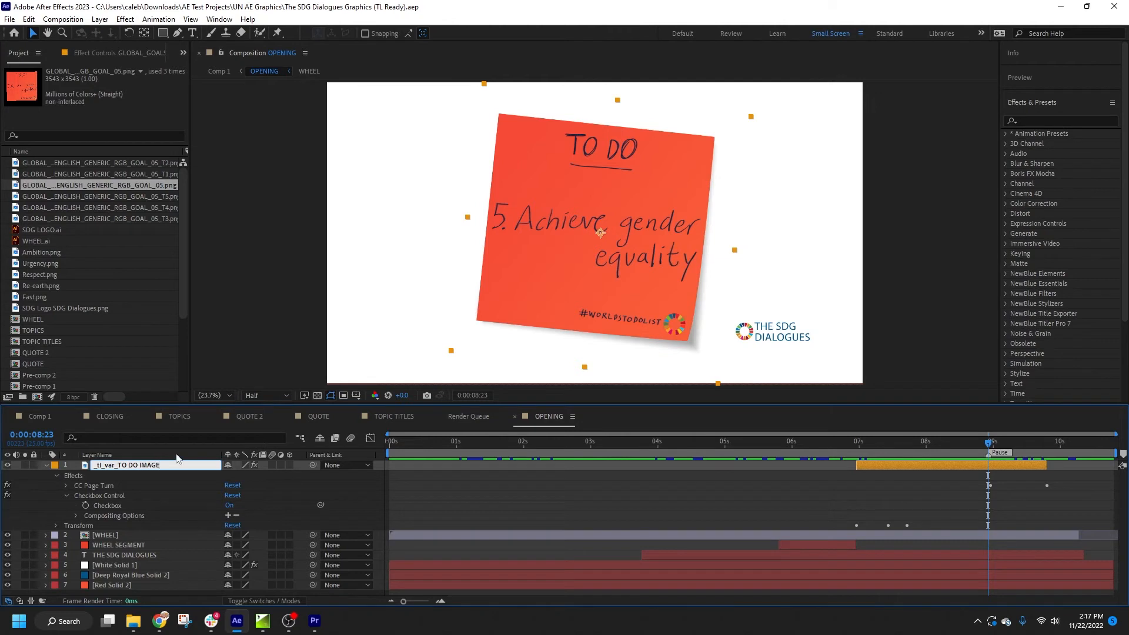
{"action": "left_click", "coordinate": [261, 621]}
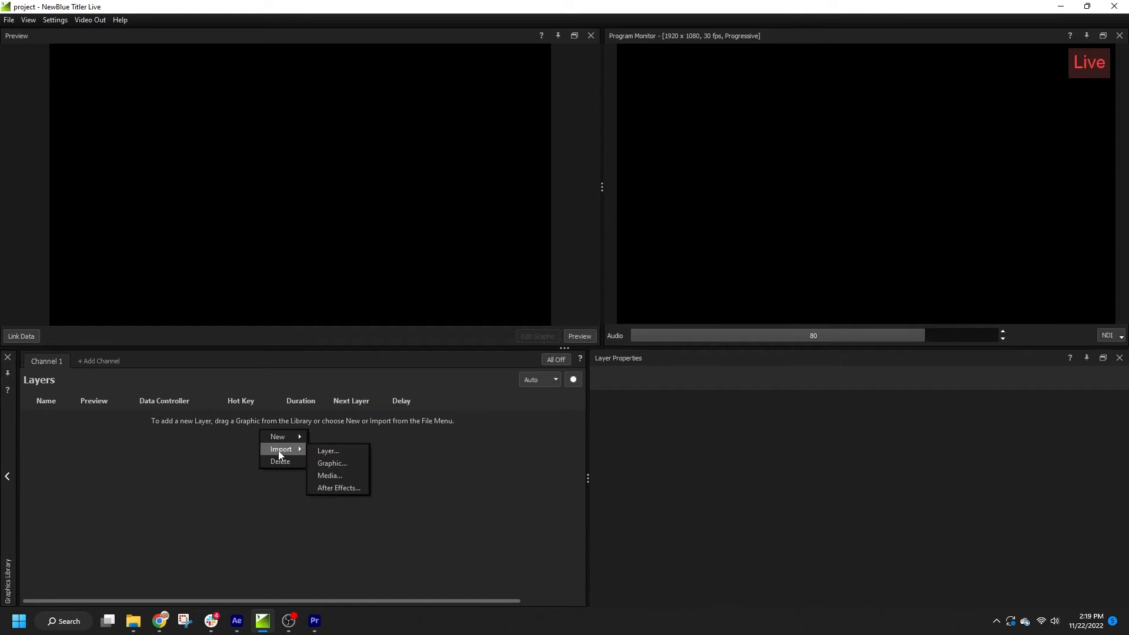
Step: Import 'The SDG Dialogues Graphics (TL Ready).aep' as an After Effects project
{"action": "left_click", "coordinate": [339, 487]}
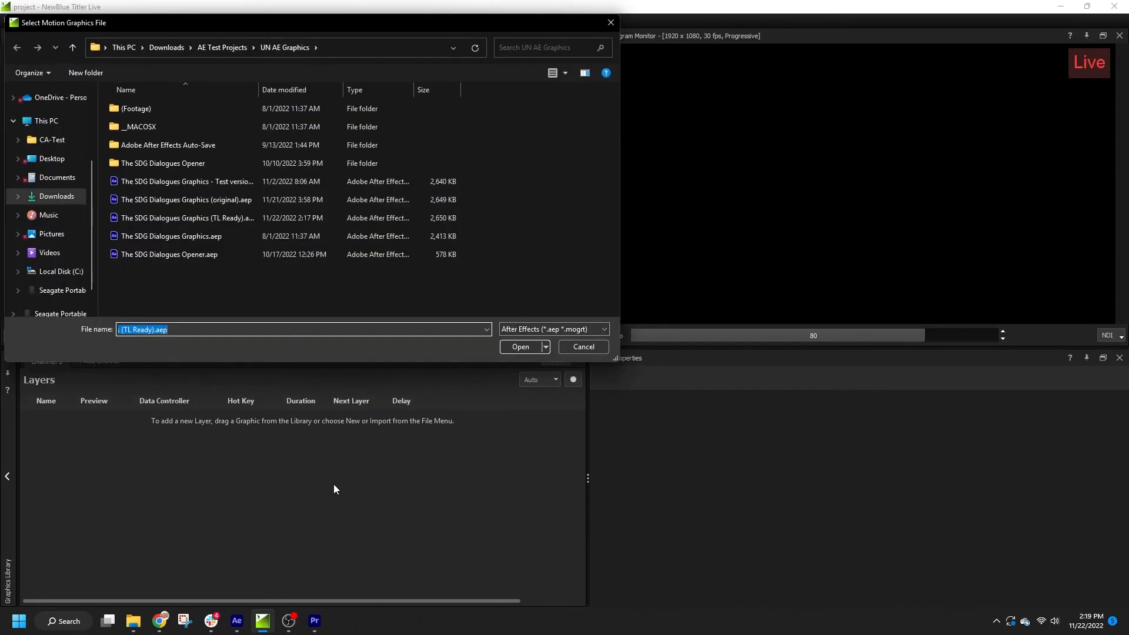
{"action": "left_click", "coordinate": [216, 218]}
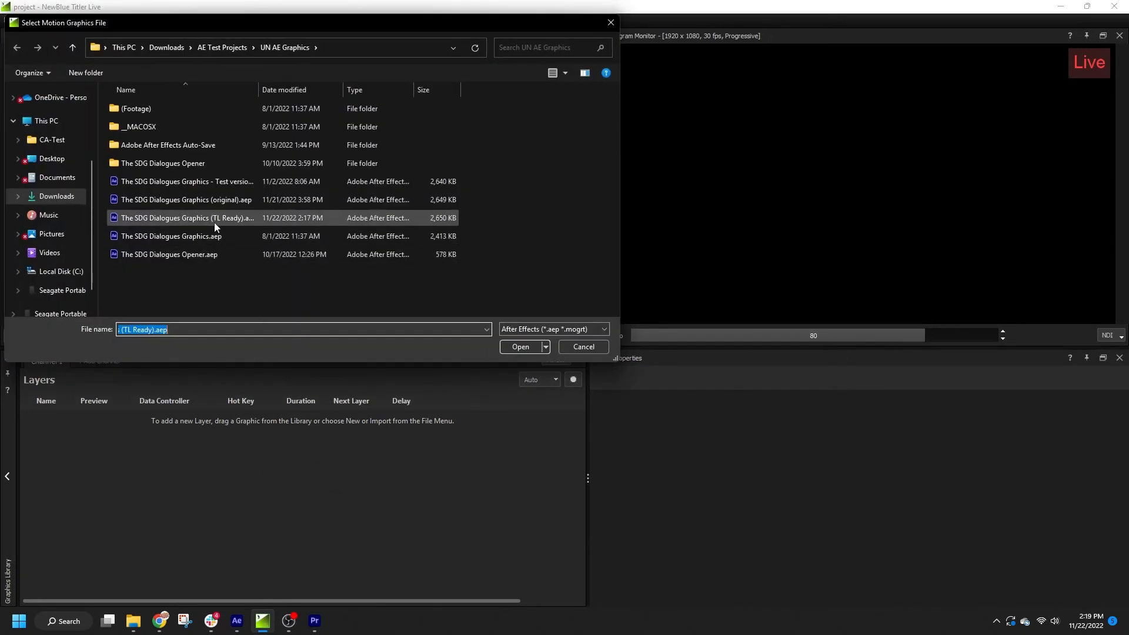
{"action": "left_click", "coordinate": [520, 346]}
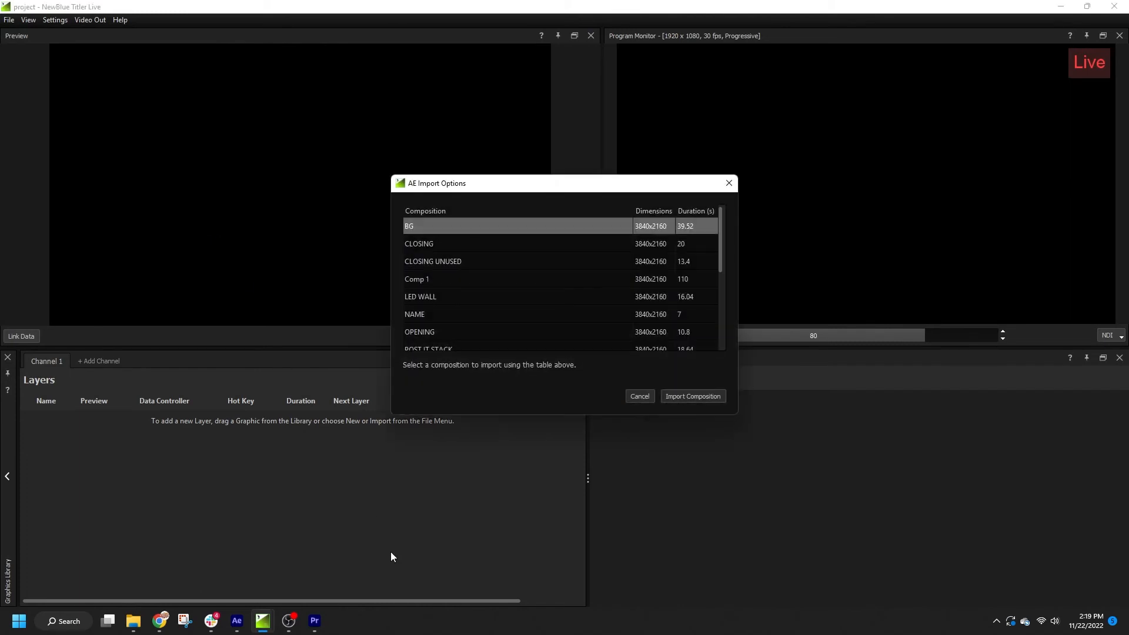
Step: Scroll the AE Import Options list to find the OPENING composition
{"action": "scroll", "scroll_direction": "down", "scroll_amount": 3}
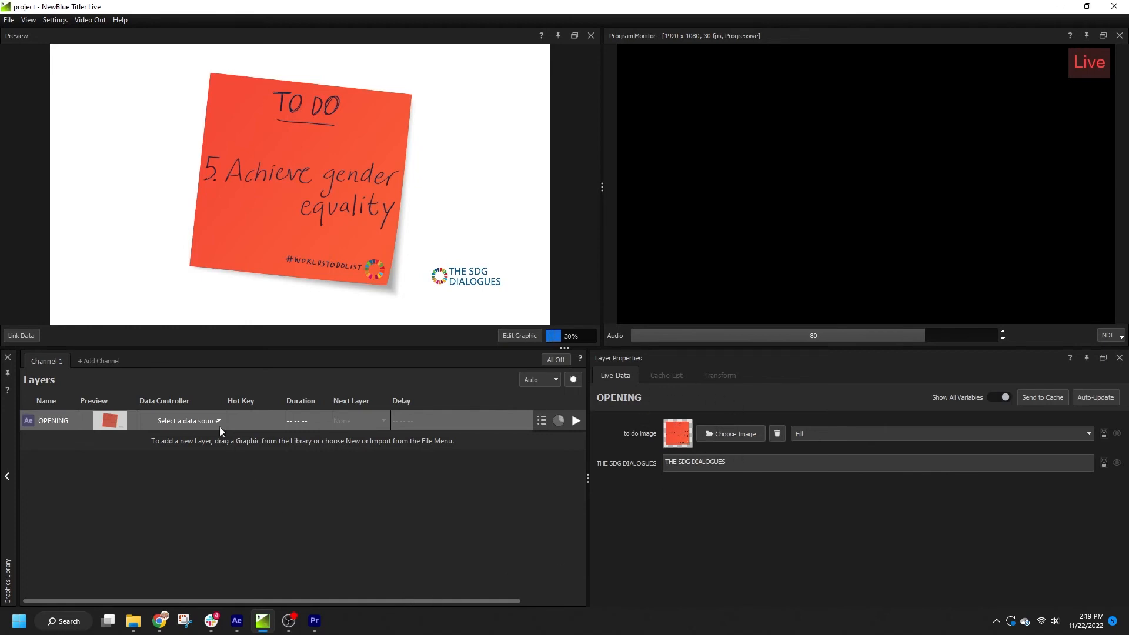
{"action": "left_click", "coordinate": [186, 420]}
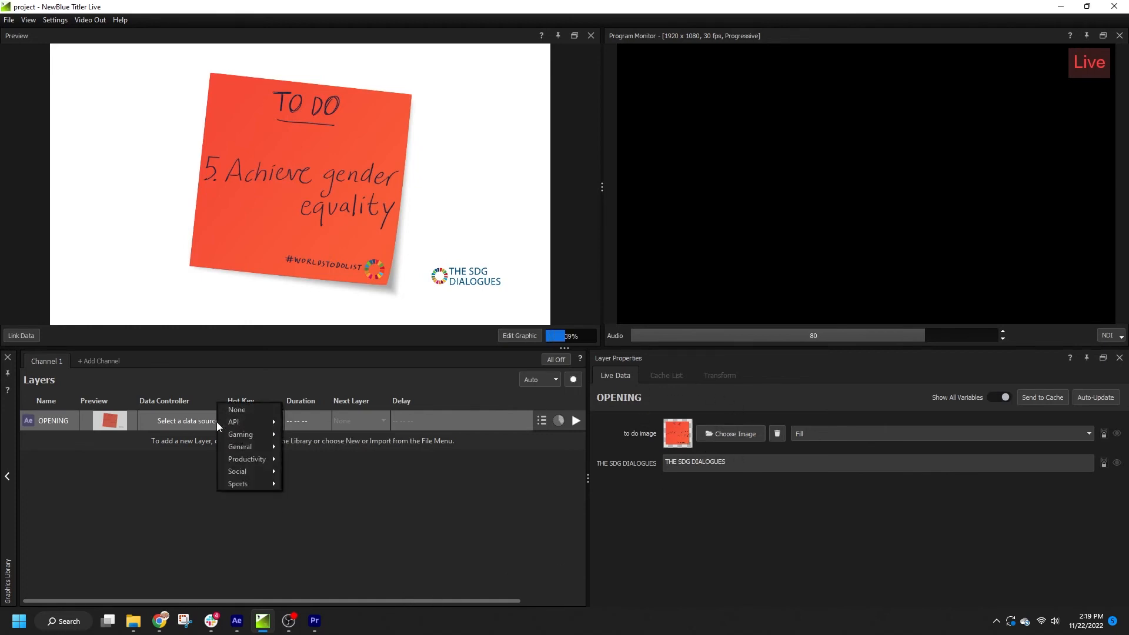
{"action": "mouse_move", "coordinate": [245, 423]}
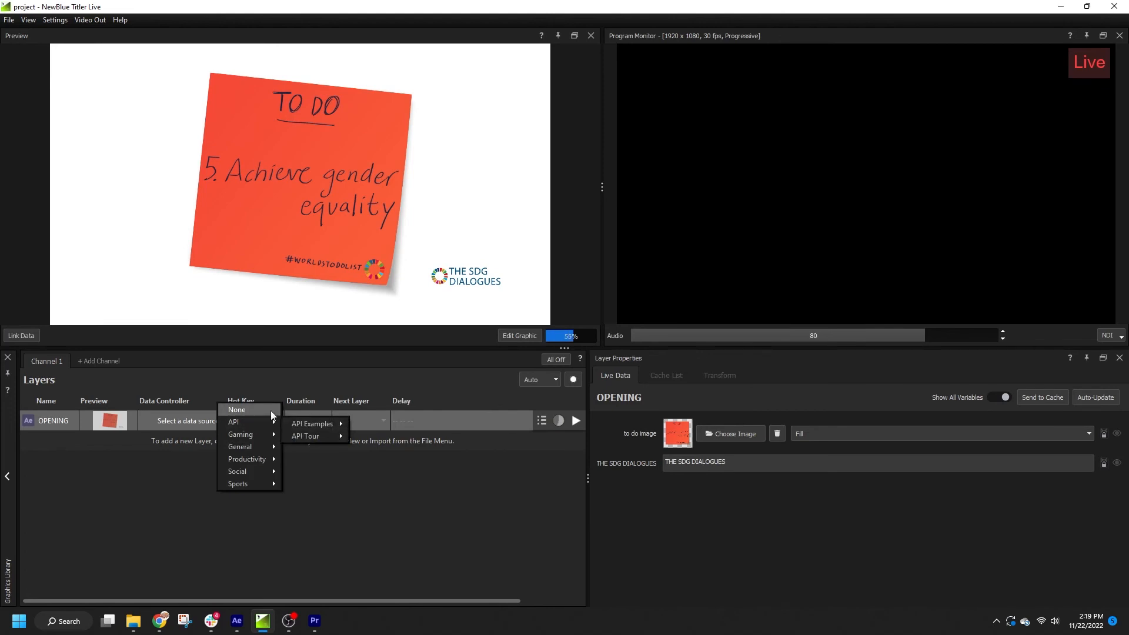
{"action": "mouse_move", "coordinate": [246, 458]}
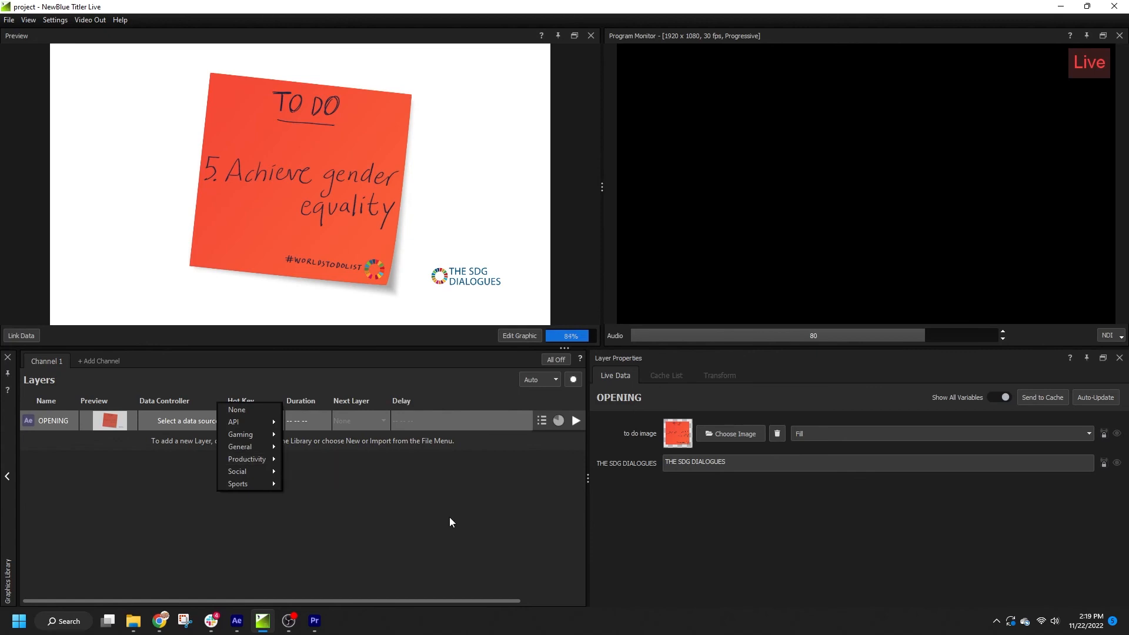
{"action": "left_click", "coordinate": [448, 518]}
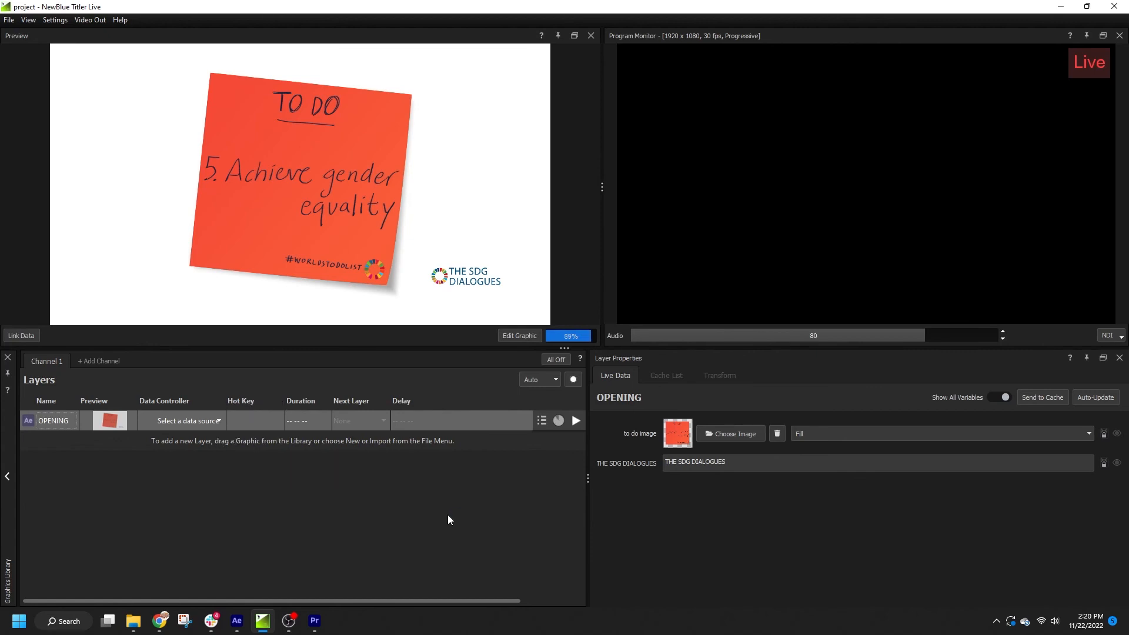